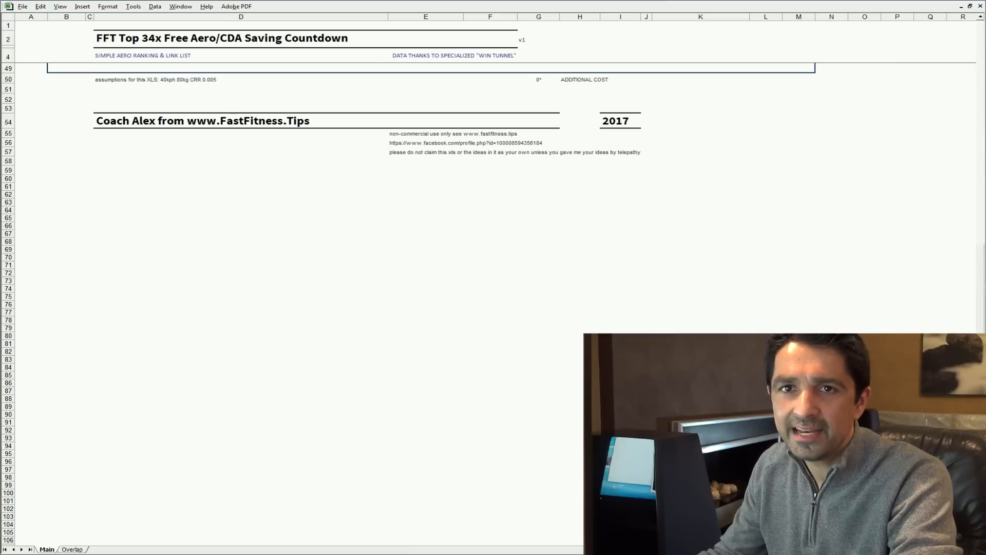
pyautogui.moveTo(484, 81)
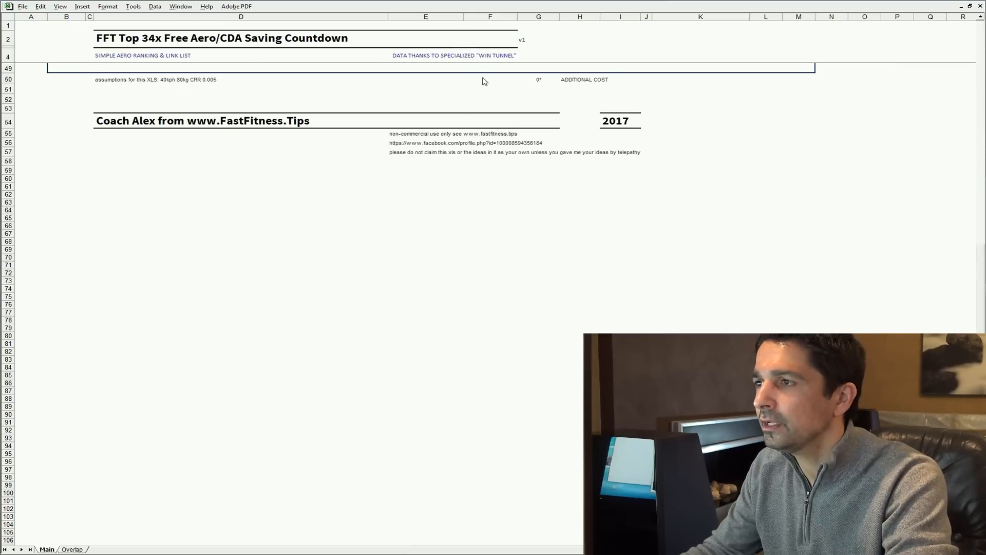
# Step: Select a column E cell below the table and scroll up to rows 46–48 (entries 35–36)
pyautogui.click(426, 78)
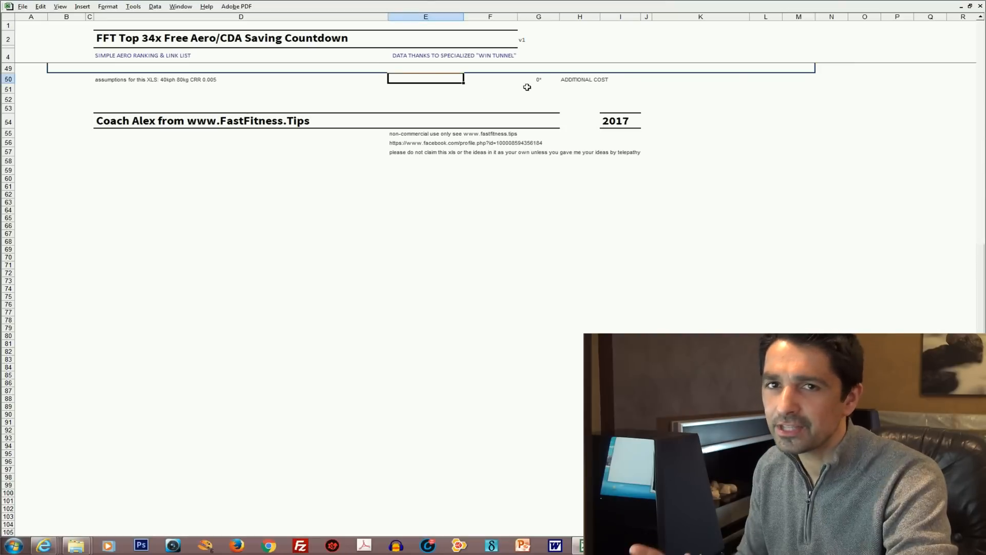
pyautogui.click(425, 68)
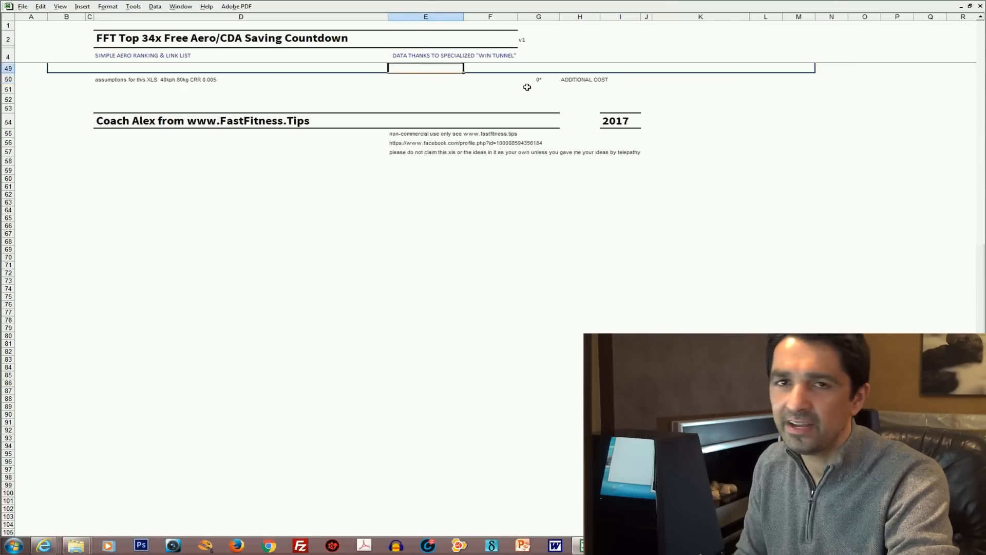
pyautogui.scroll(3)
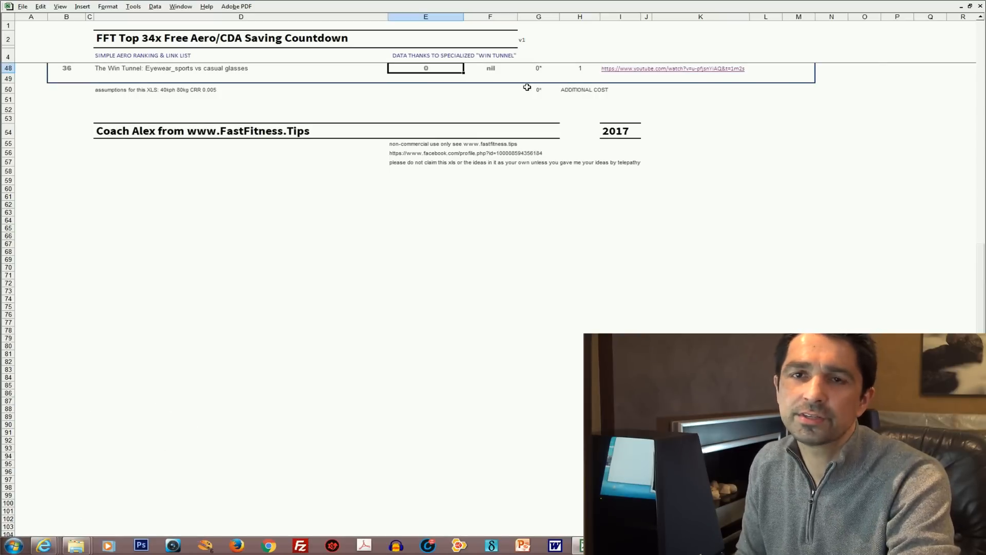
pyautogui.scroll(3)
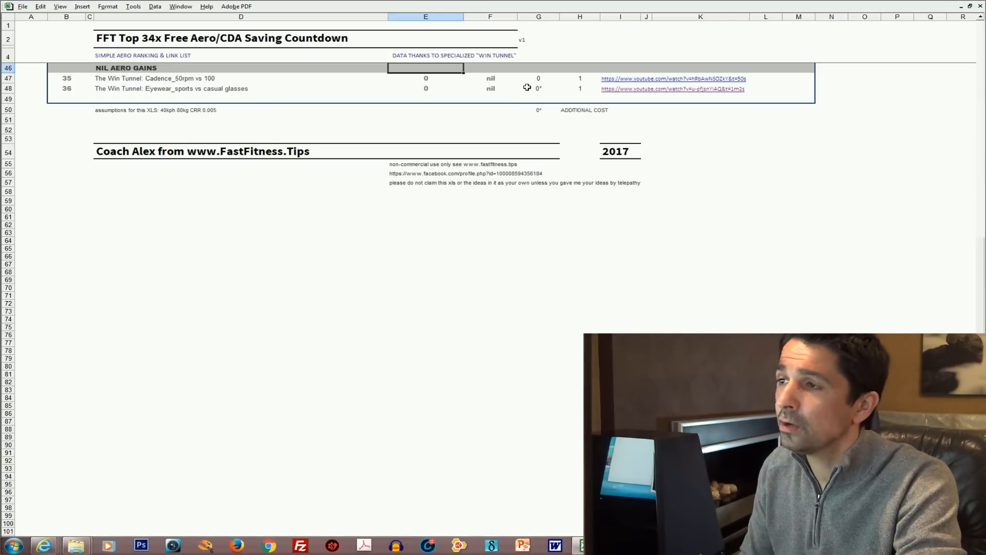
# Step: Scroll up to the Tiny Aero Gains header at row 41, showing entries 31–34
pyautogui.scroll(3)
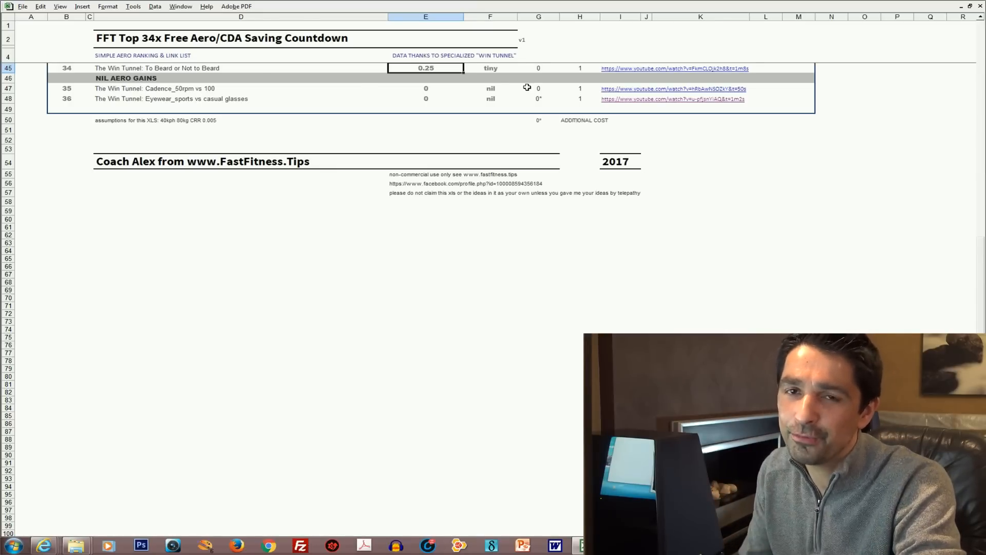
pyautogui.scroll(3)
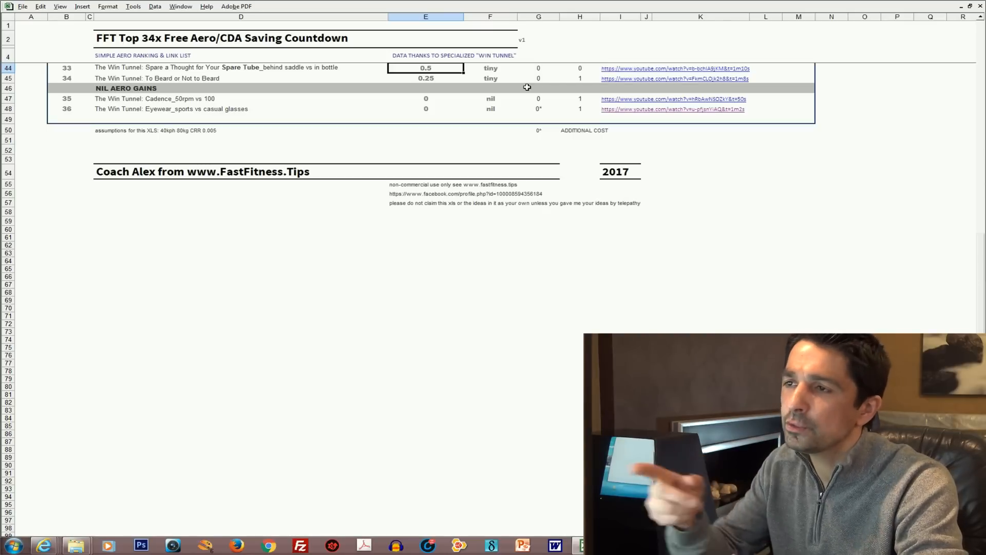
pyautogui.scroll(3)
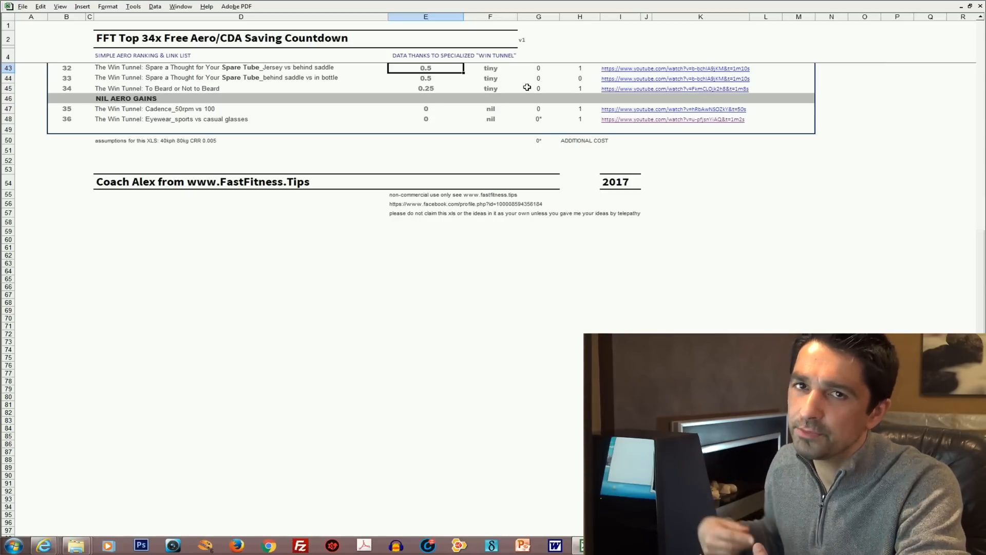
pyautogui.scroll(3)
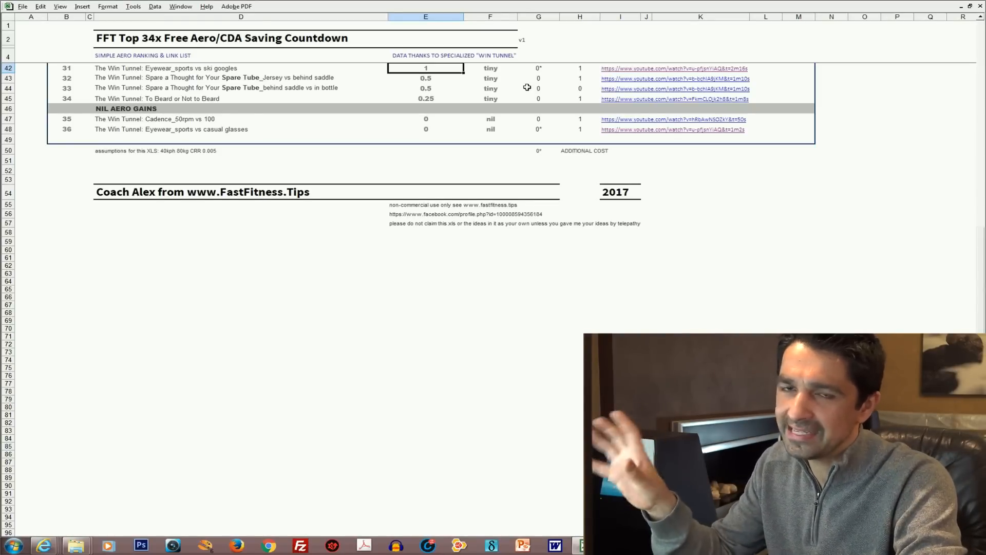
pyautogui.scroll(3)
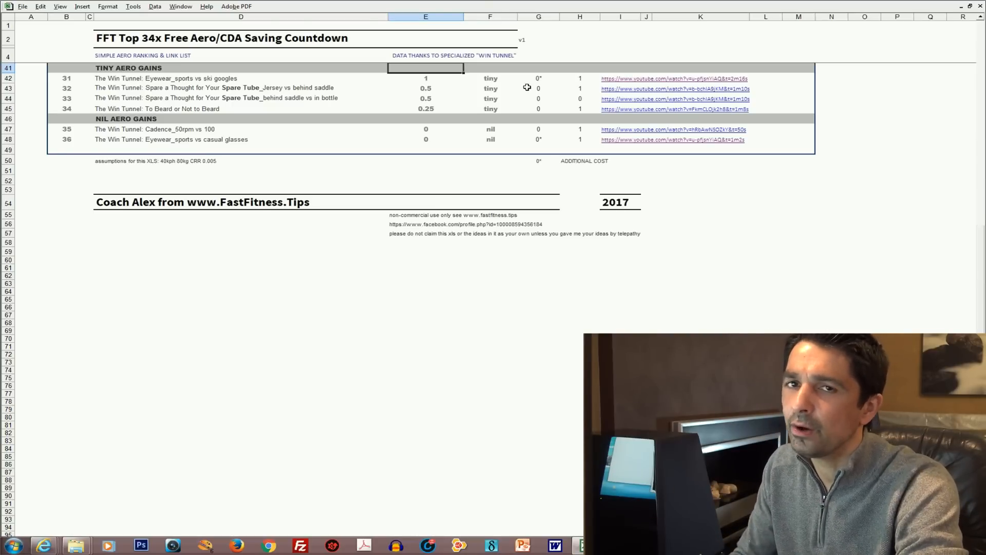
# Step: Scroll up to row 37, entry 27 Pin it to Win it, showing entries 27–30
pyautogui.scroll(3)
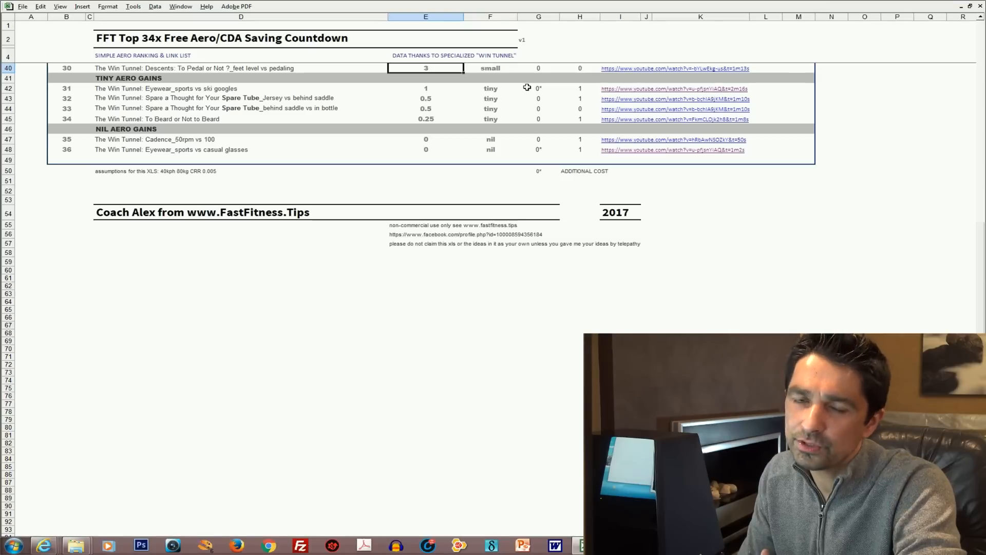
pyautogui.scroll(3)
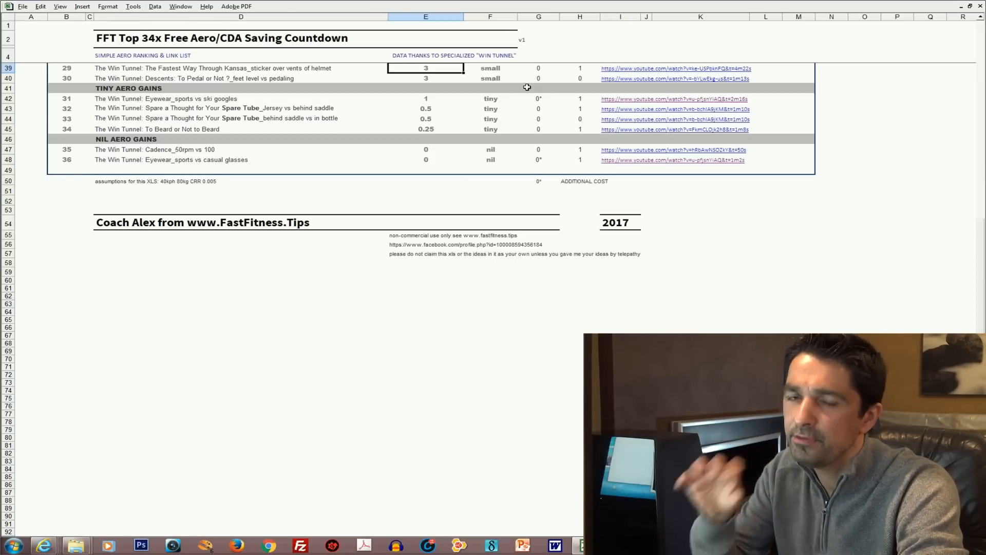
pyautogui.scroll(3)
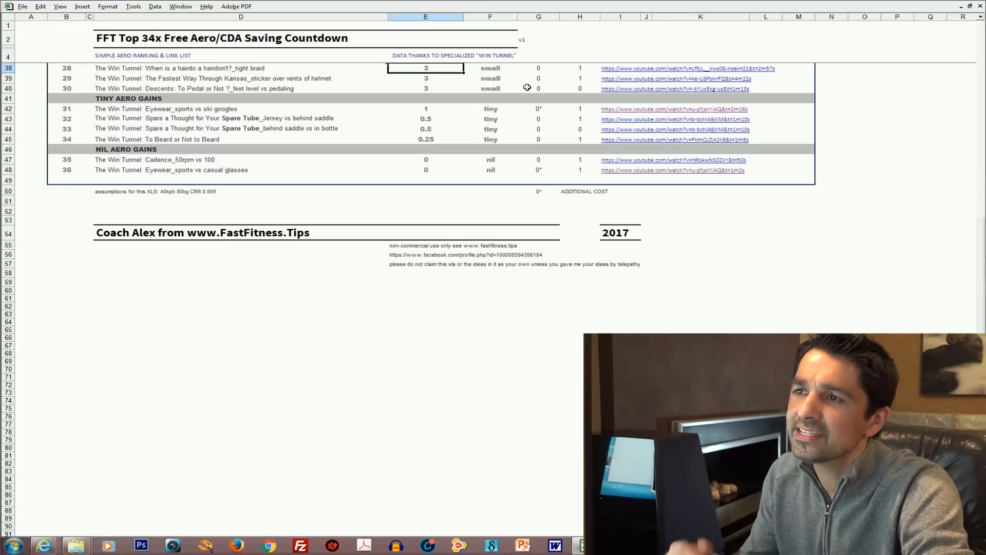
pyautogui.scroll(3)
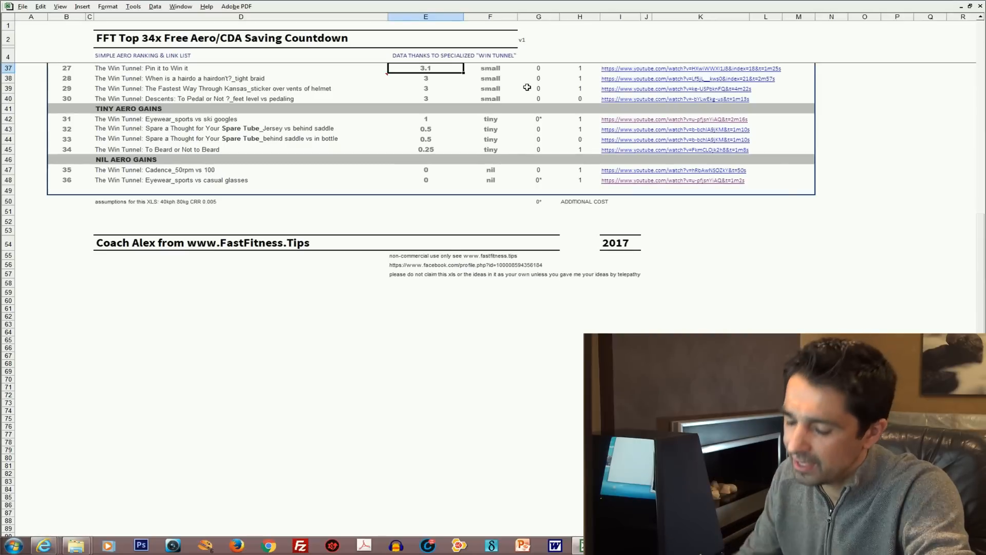
# Step: Select cell E35 (Are Shaved Arms Faster?) and scroll up to row 32, entry 22
pyautogui.scroll(3)
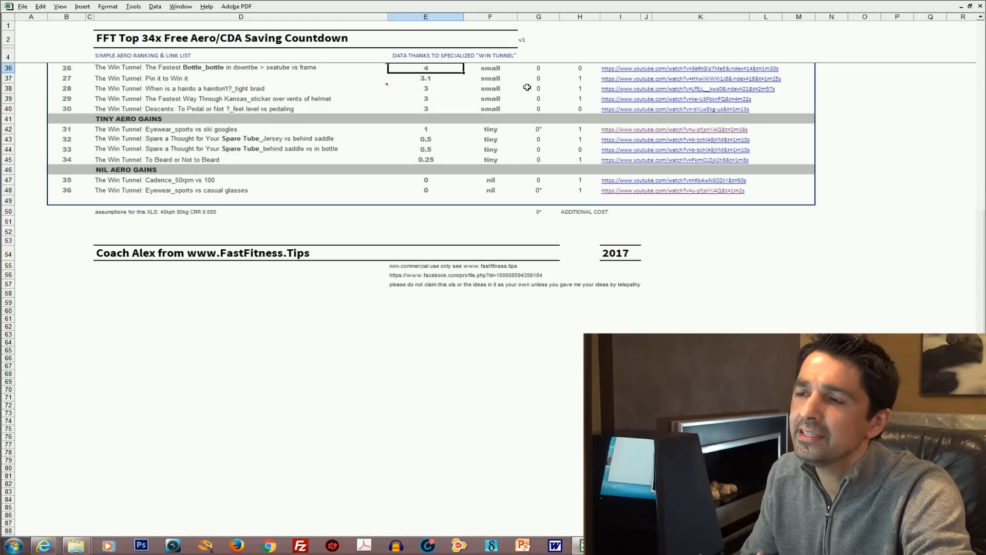
pyautogui.scroll(3)
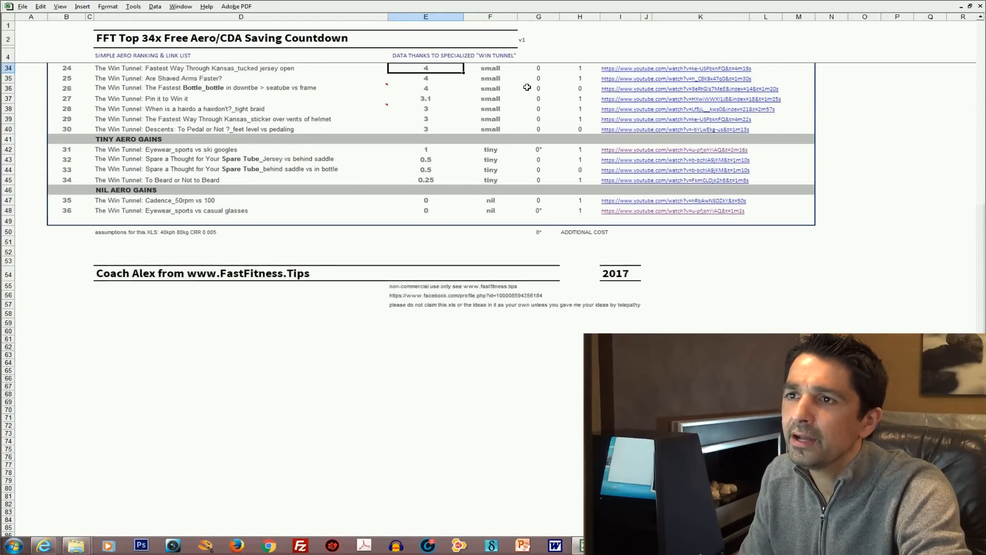
pyautogui.click(425, 78)
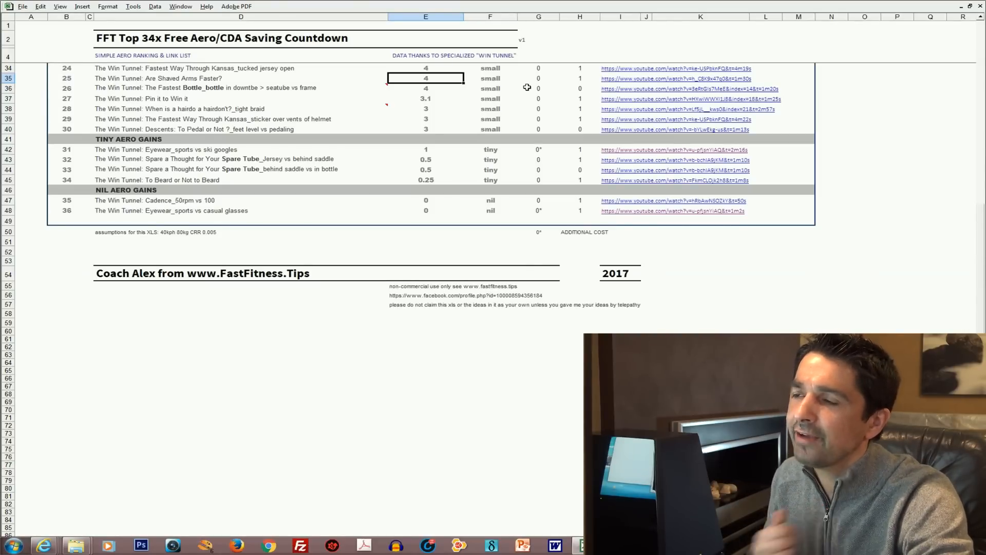
pyautogui.scroll(3)
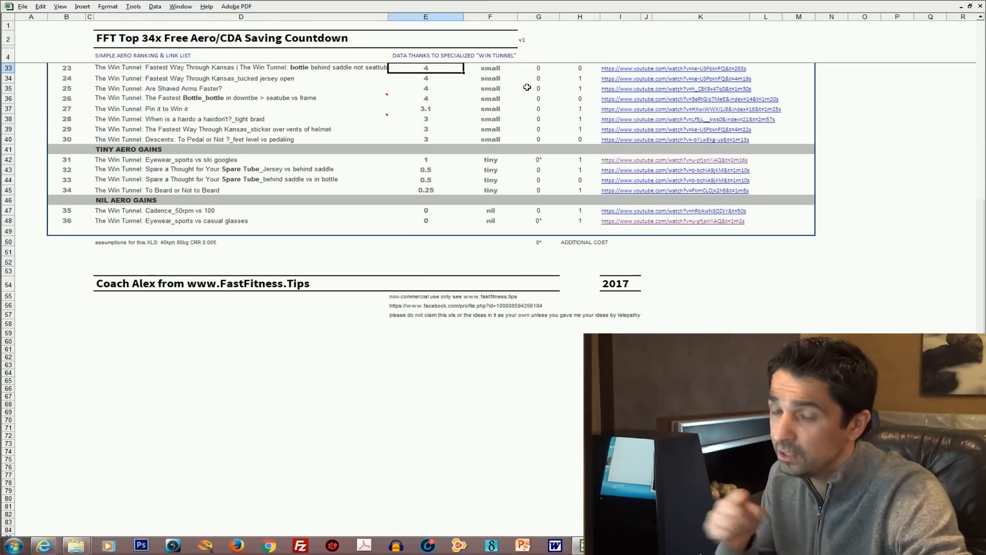
pyautogui.scroll(3)
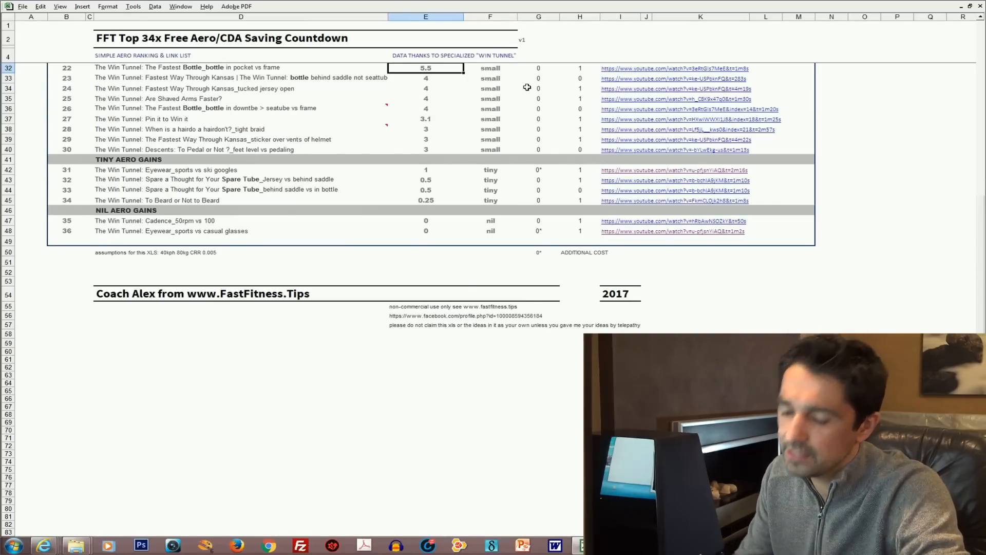
pyautogui.scroll(3)
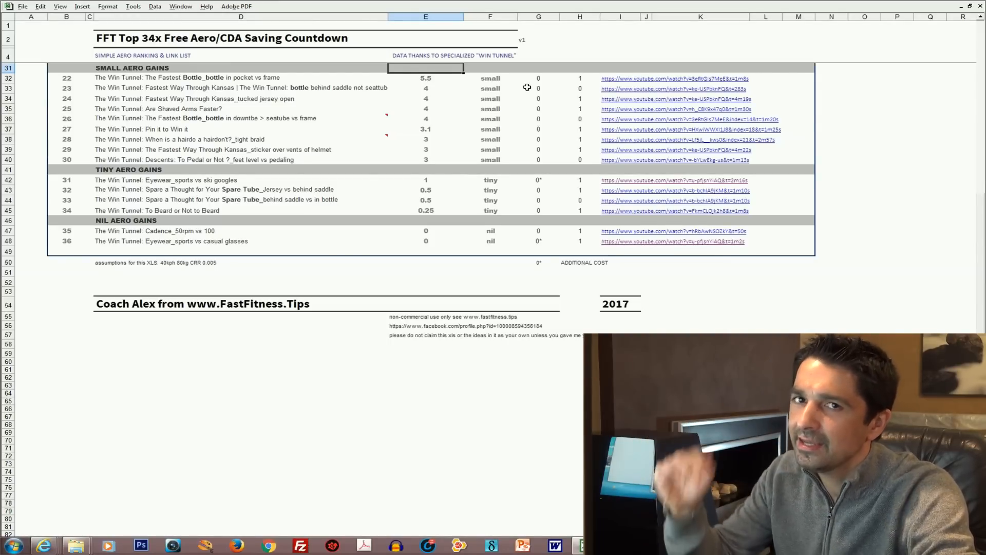
# Step: Scroll up to row 28 to show entries 19–21, including drafting at 12 watts
pyautogui.scroll(3)
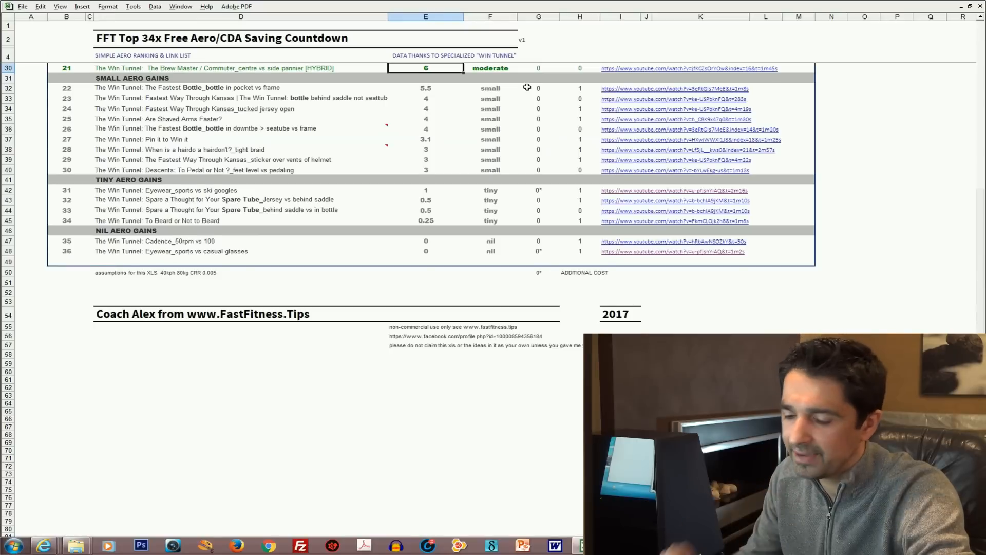
pyautogui.scroll(3)
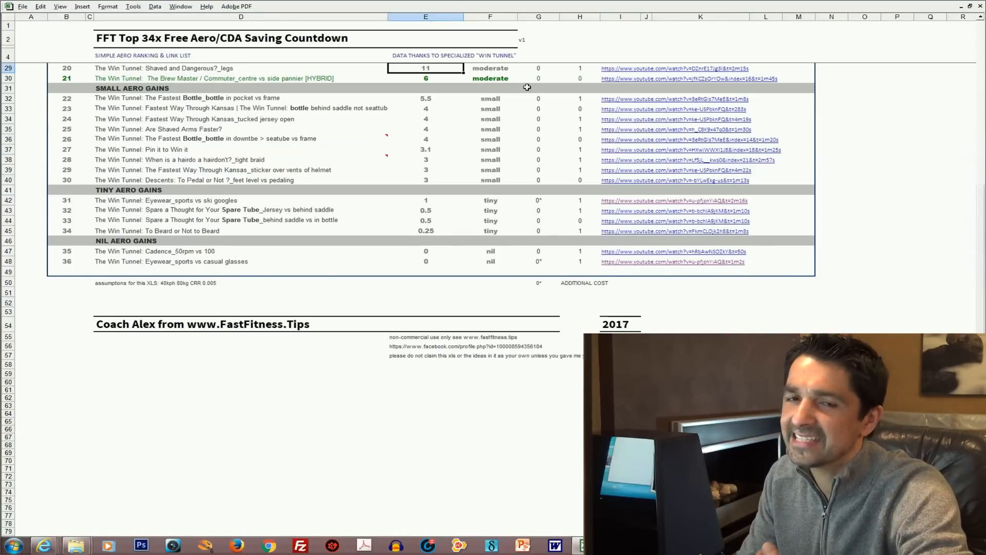
pyautogui.scroll(3)
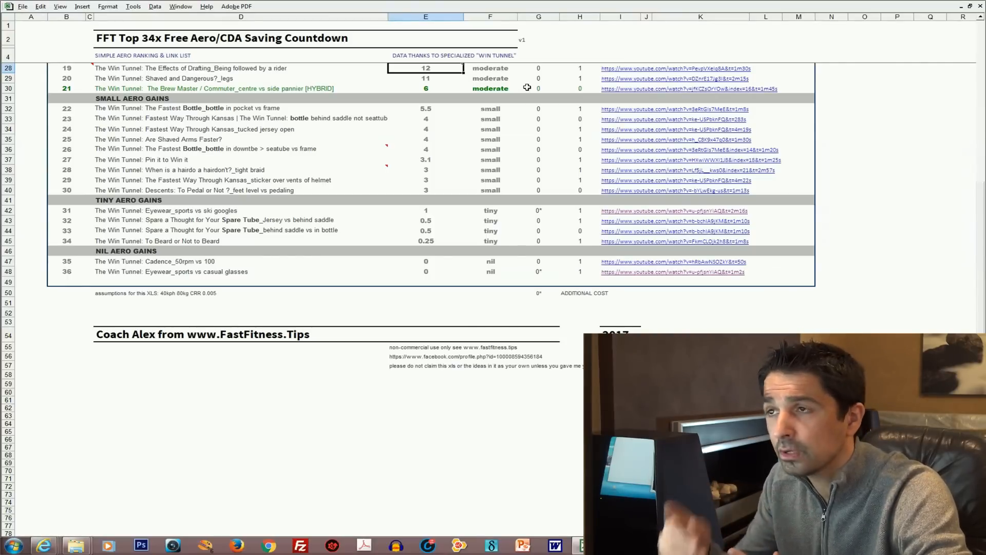
# Step: Scroll up to row 25 showing entries 16–18, then select a cell in column E
pyautogui.scroll(3)
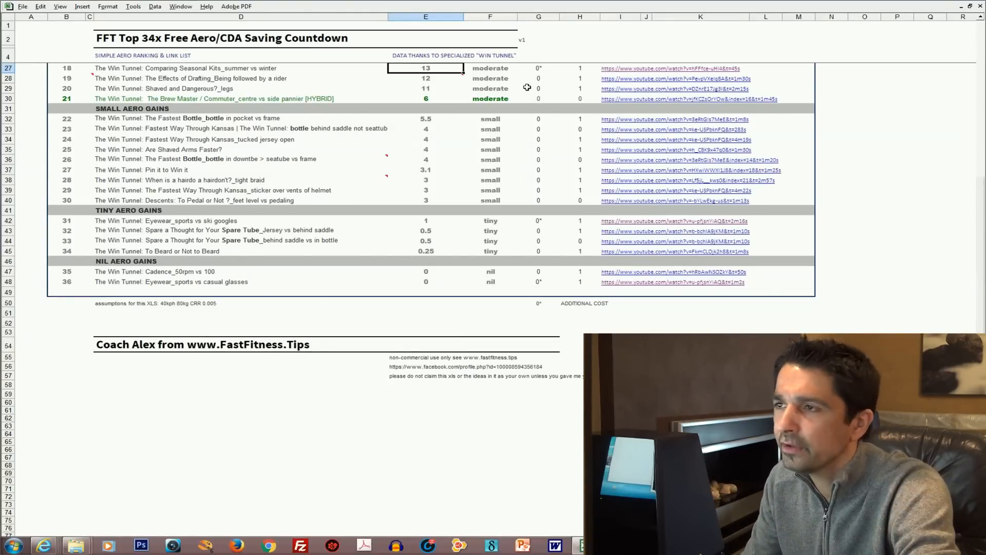
pyautogui.scroll(3)
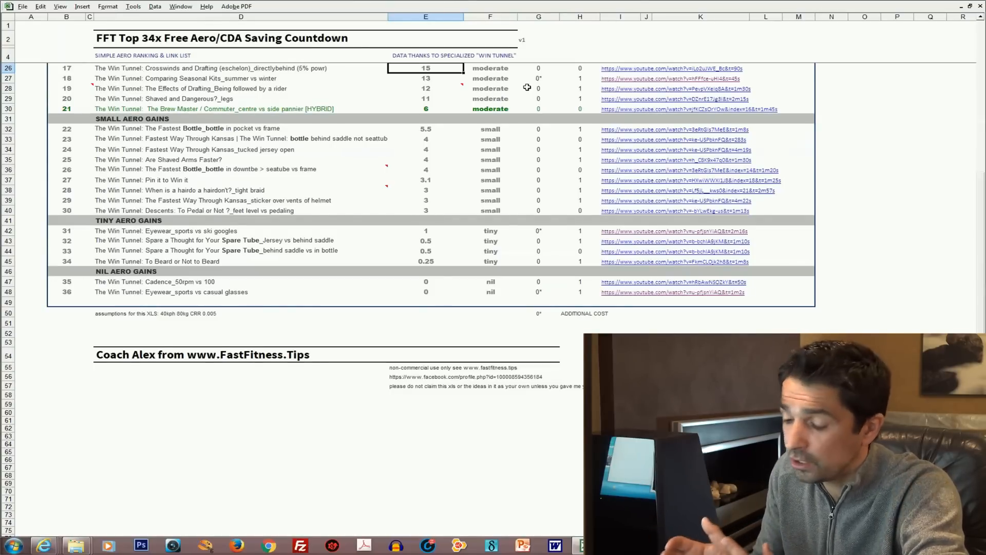
pyautogui.scroll(3)
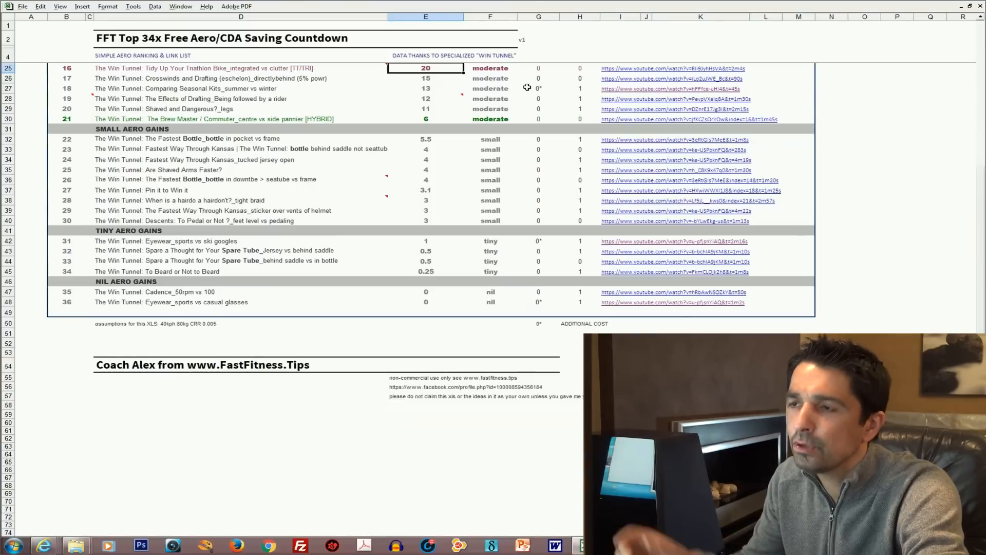
pyautogui.click(426, 67)
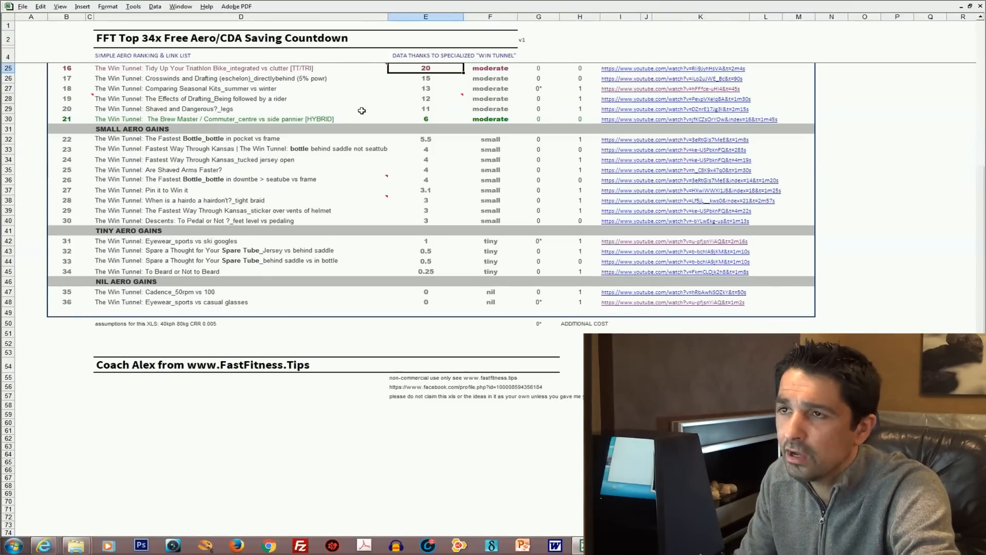
# Step: Scroll up to row 21, entry 13 hoods versus drops at 30 watts
pyautogui.scroll(3)
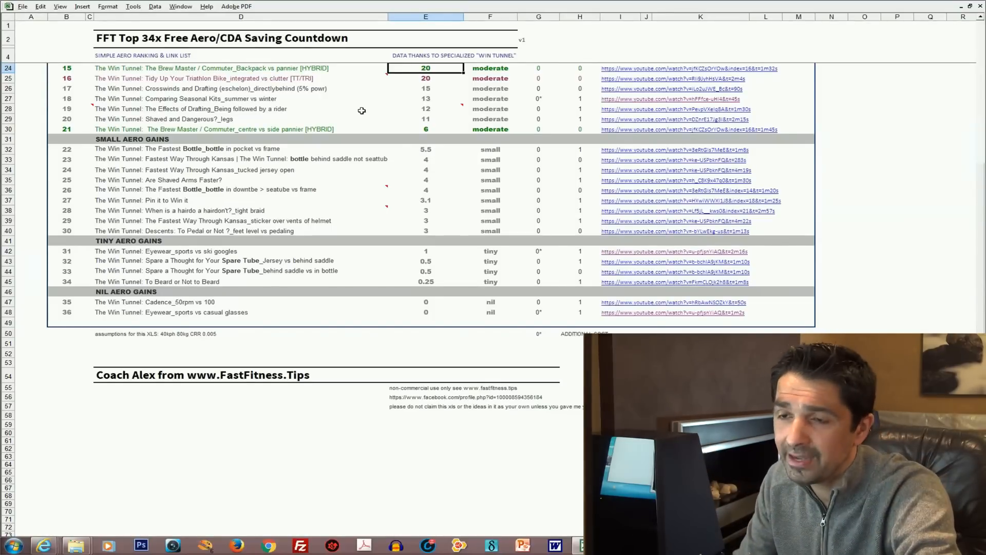
pyautogui.scroll(3)
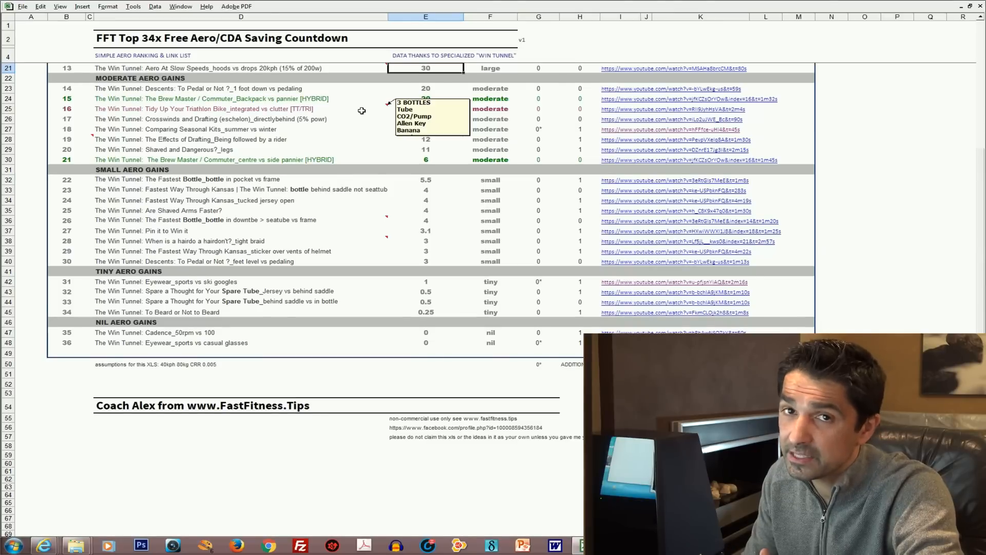
# Step: Scroll up to row 17, showing large-gain entries 9–12 up to 57 watts
pyautogui.scroll(3)
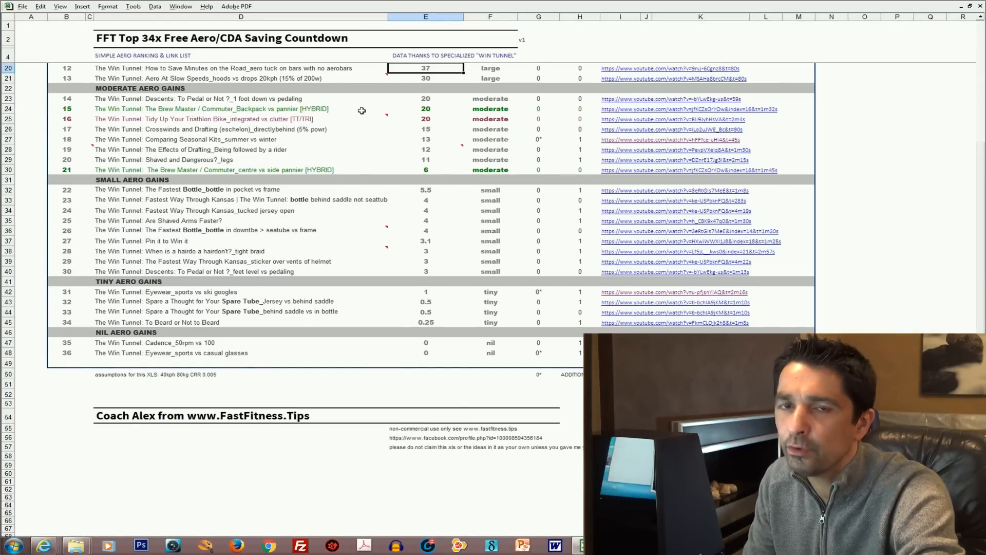
pyautogui.scroll(3)
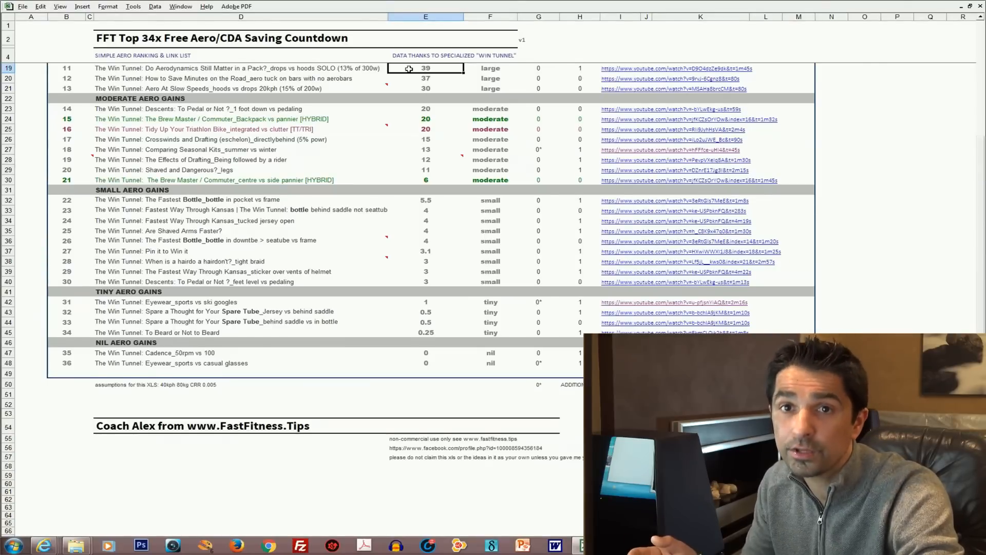
pyautogui.scroll(3)
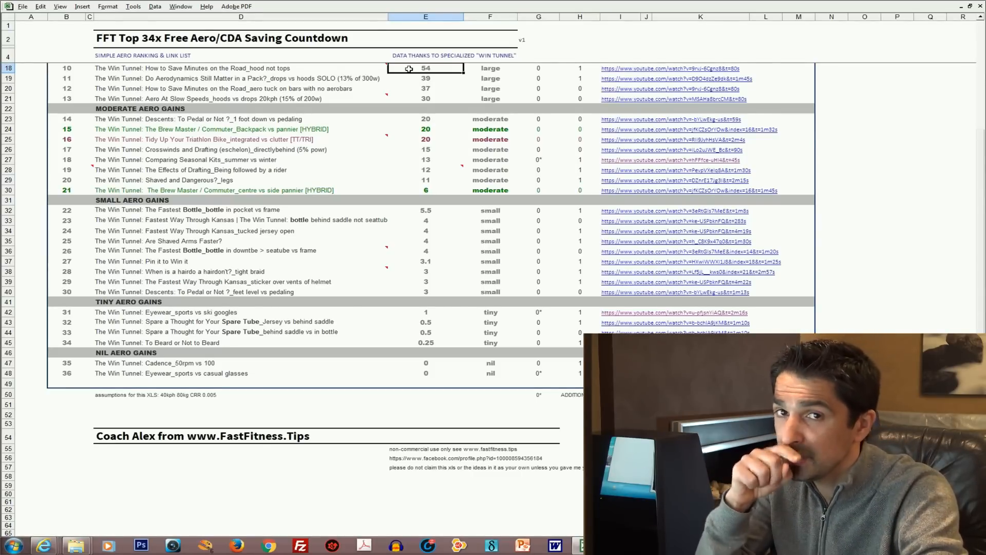
pyautogui.scroll(3)
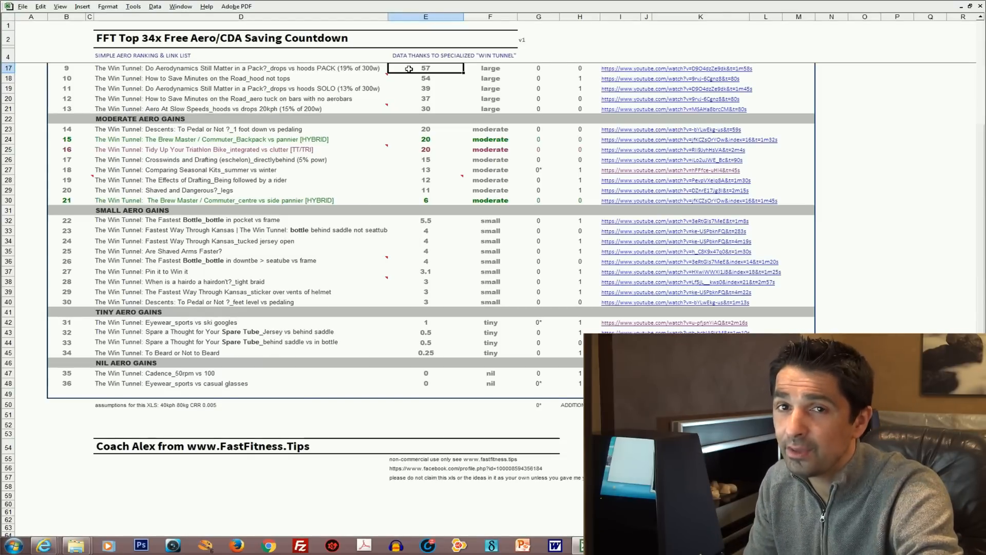
# Step: Scroll up to row 15, showing entries 7–8 at 65 and 60 watts
pyautogui.scroll(3)
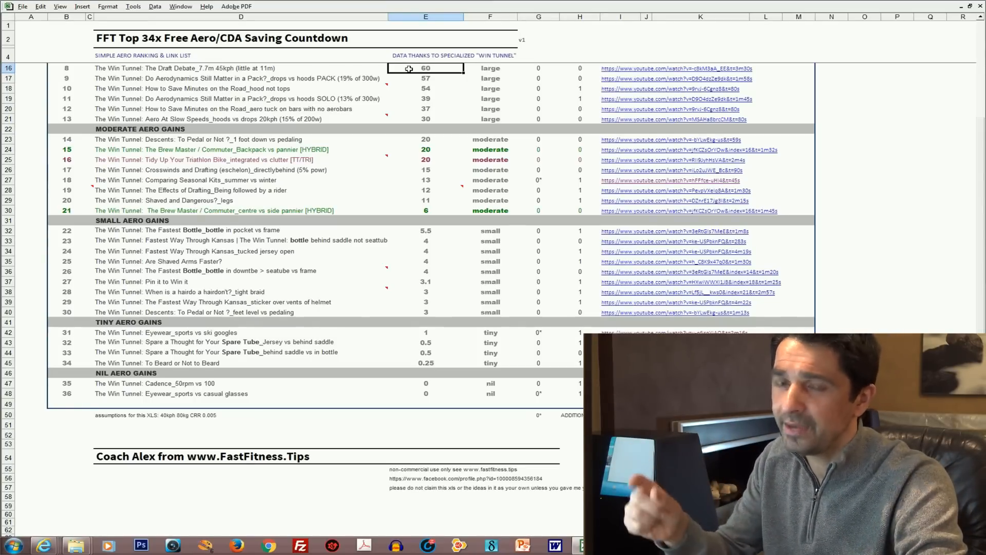
pyautogui.scroll(3)
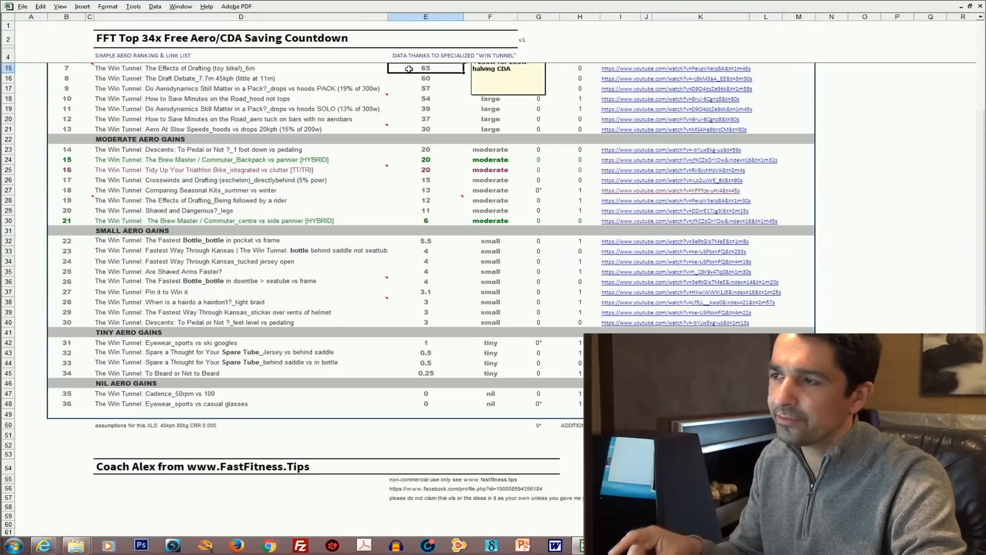
pyautogui.scroll(3)
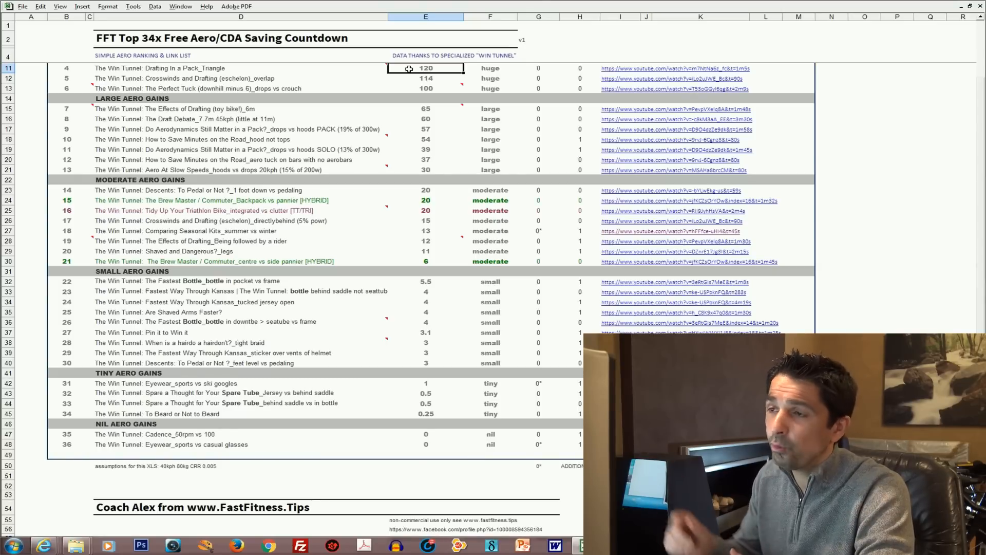
# Step: Scroll up to reveal rank 4 at 120 and rank 3 at 135
pyautogui.scroll(3)
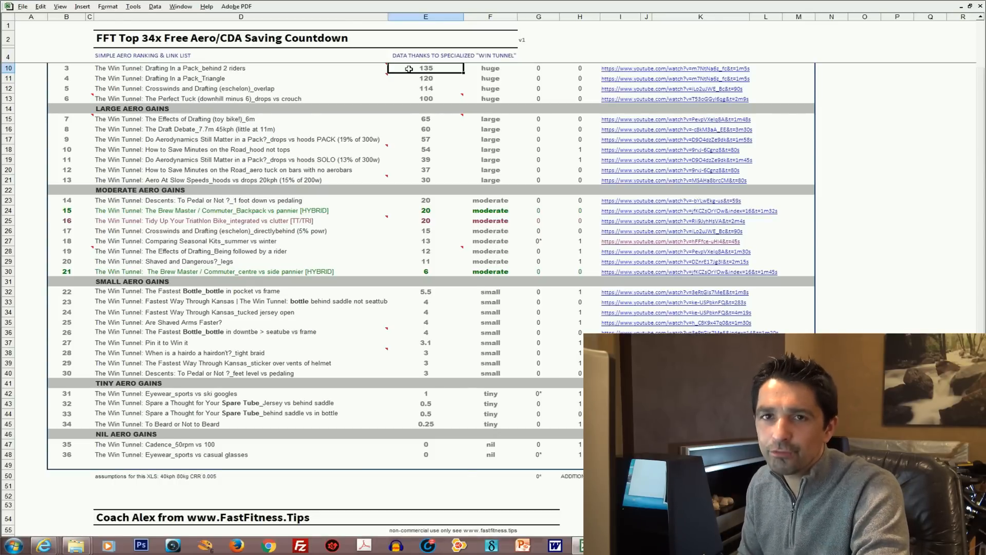
# Step: Scroll up to show rank 3, Drafting In a Pack behind 2 riders, saving 135
pyautogui.scroll(3)
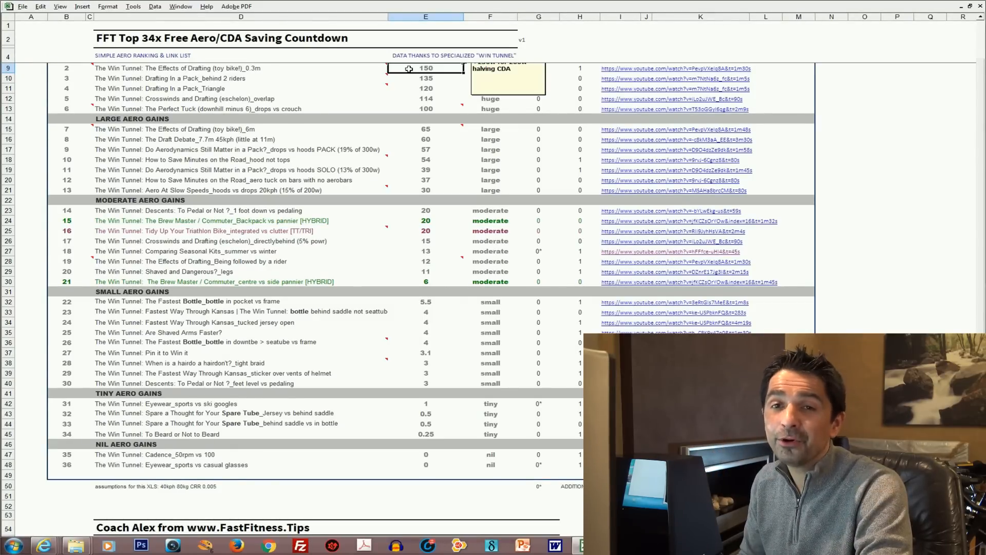
# Step: Scroll to the top to show rank 2 (150) and rank 1, The Perfect Tuck (300)
pyautogui.scroll(3)
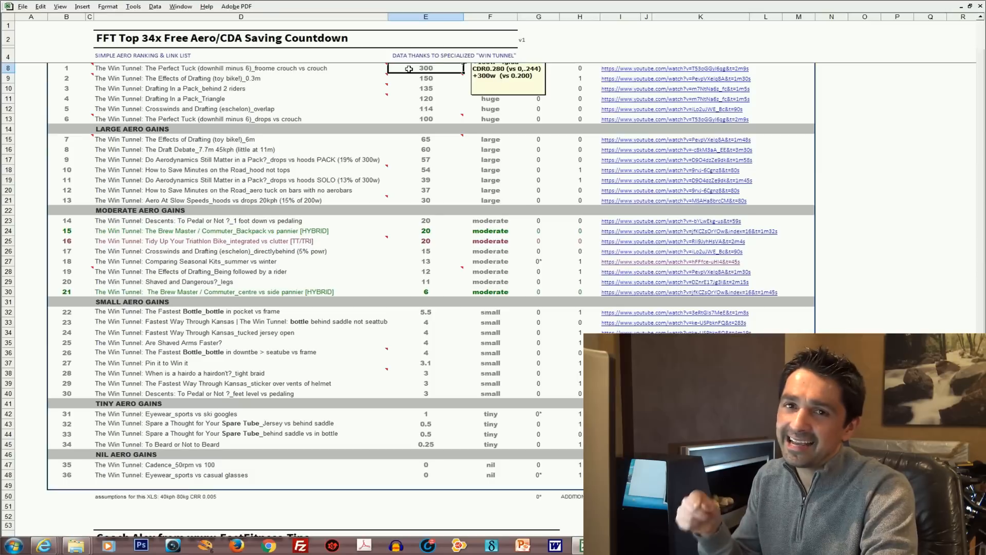